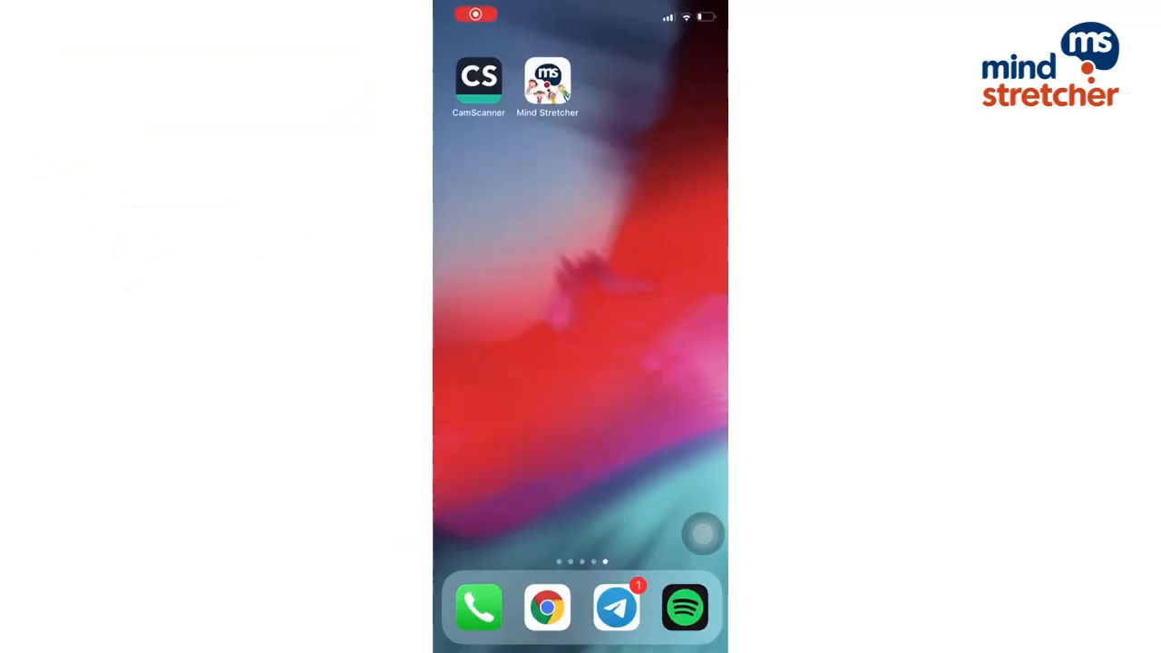
Launch CamScanner and start a new camera scan aimed at the printed worksheet.
click(479, 76)
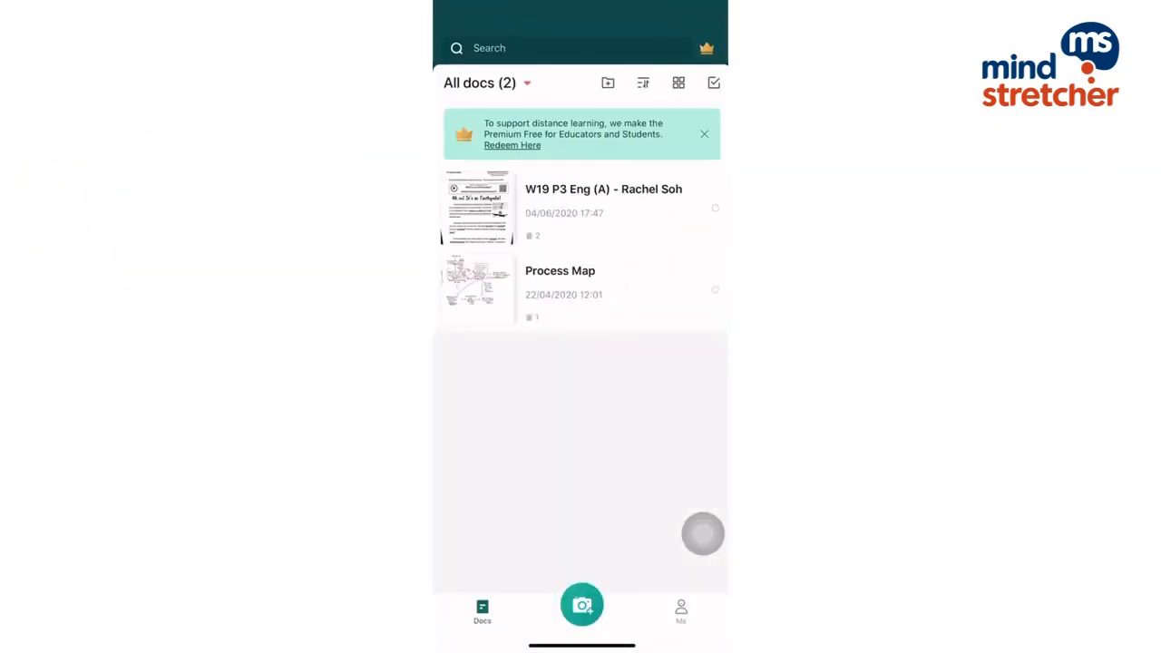
click(581, 606)
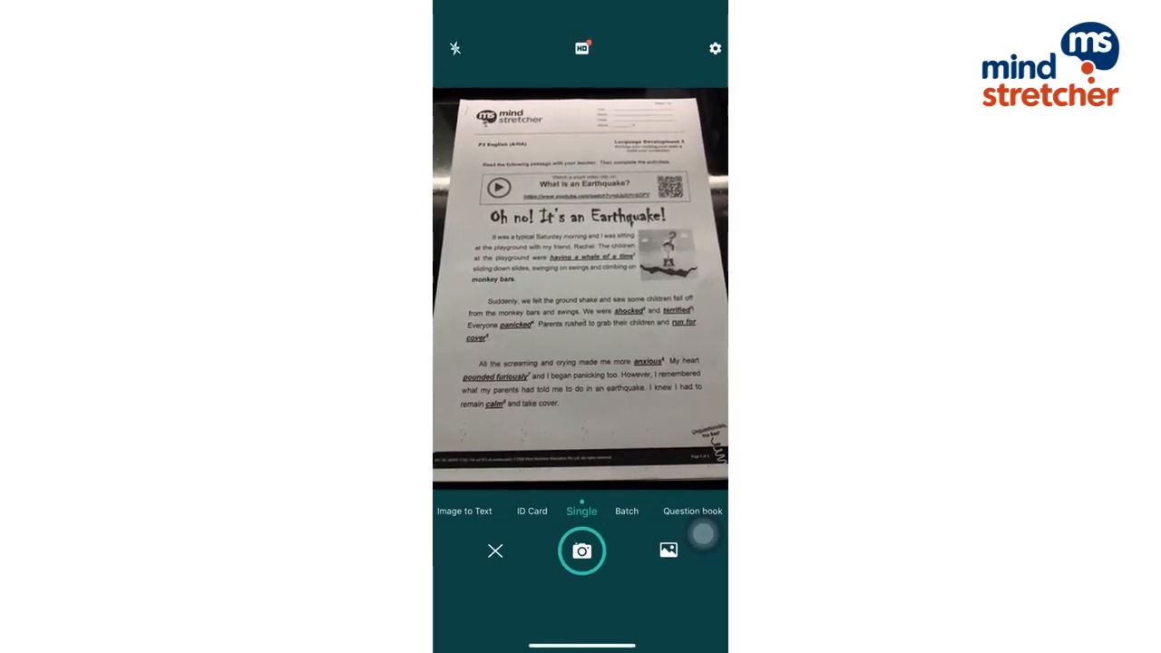
Scan both worksheet pages, keeping the crop and enhancement, into one two-page document.
click(581, 552)
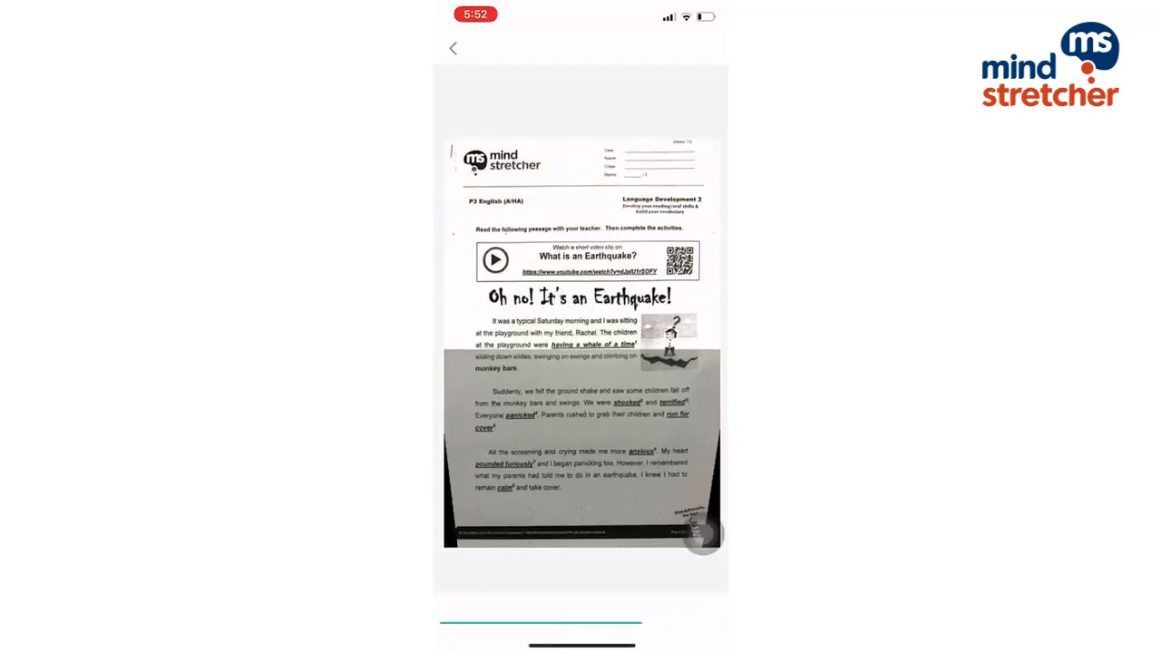
click(693, 612)
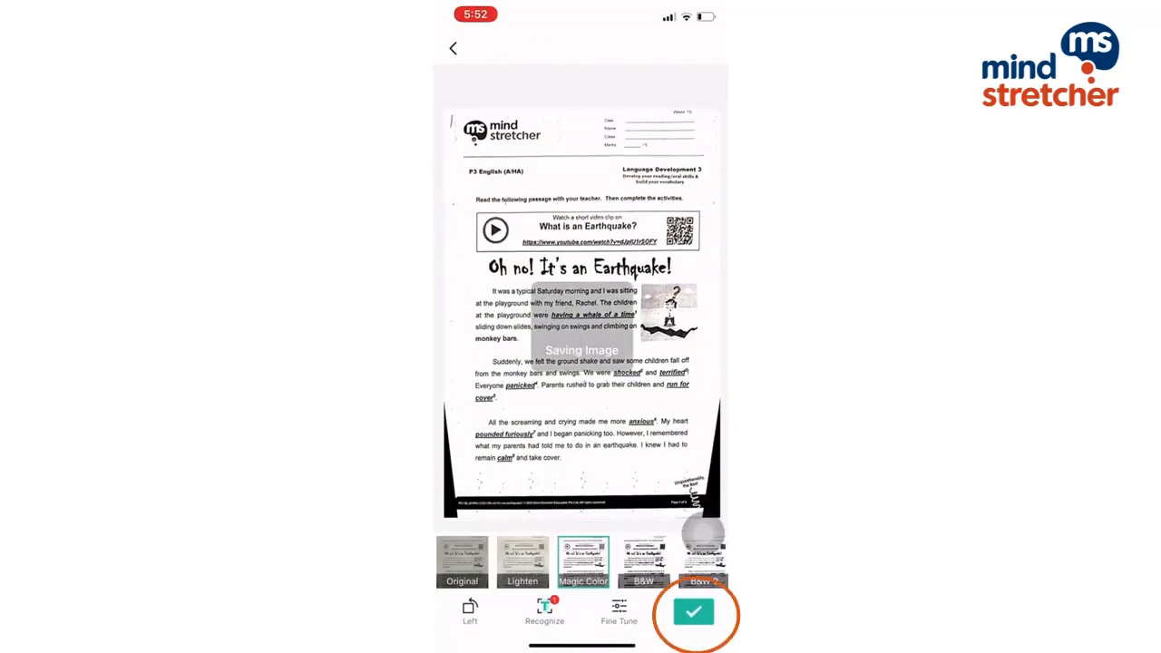
click(693, 613)
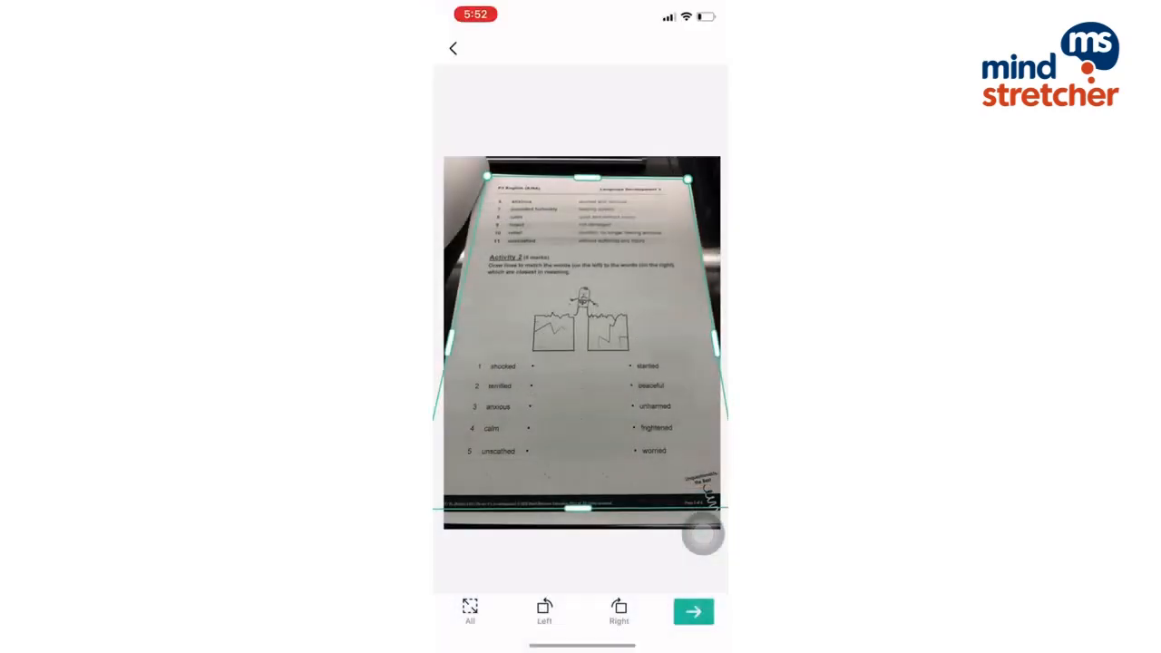
click(693, 610)
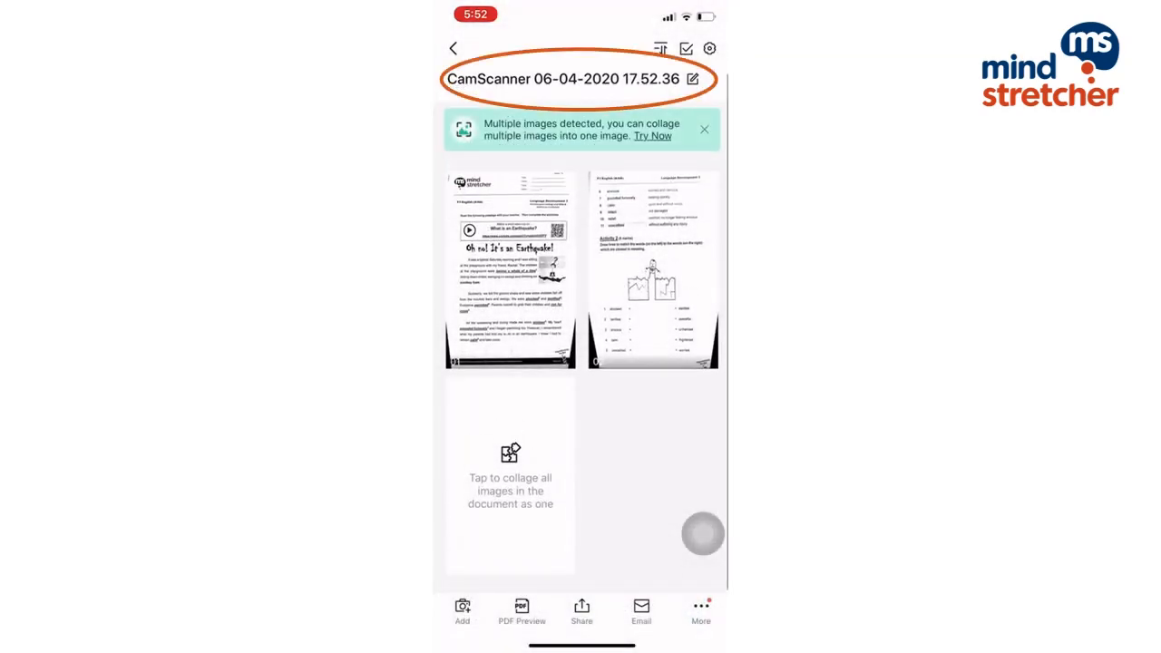
click(693, 80)
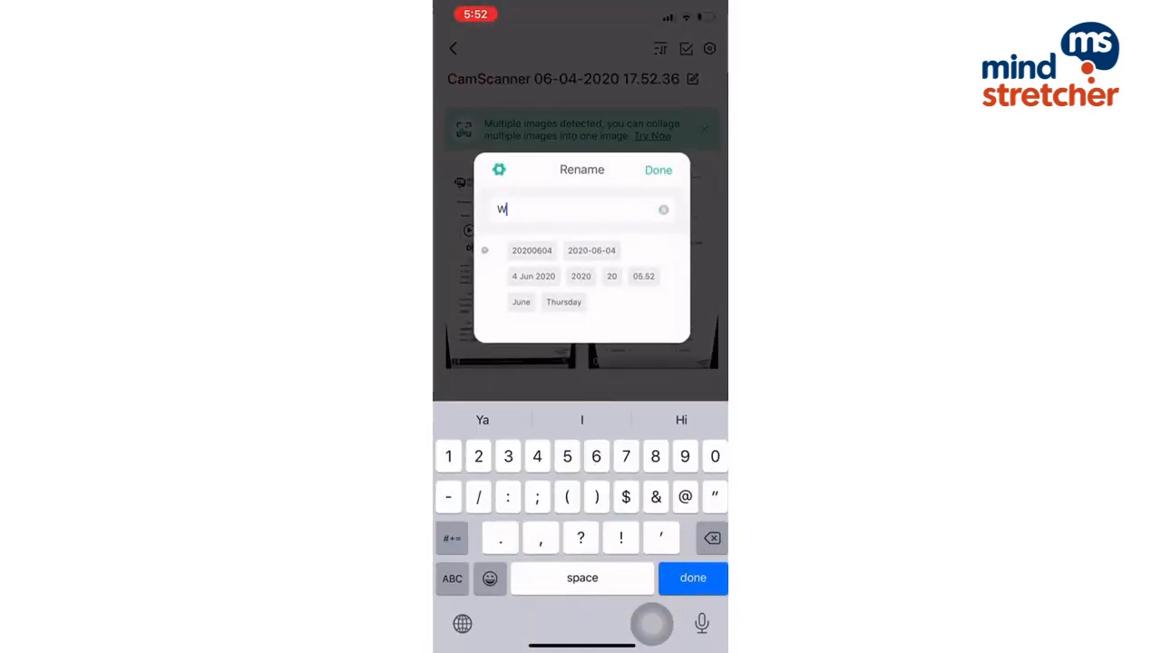
text(19 P)
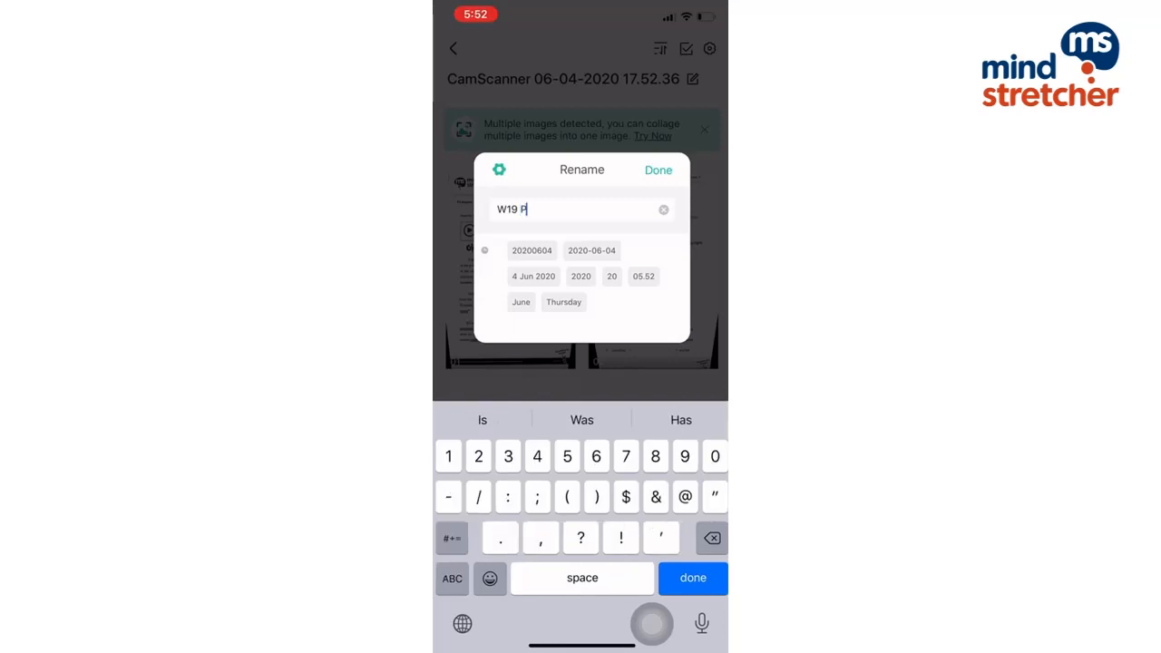
text(3 E(A) -)
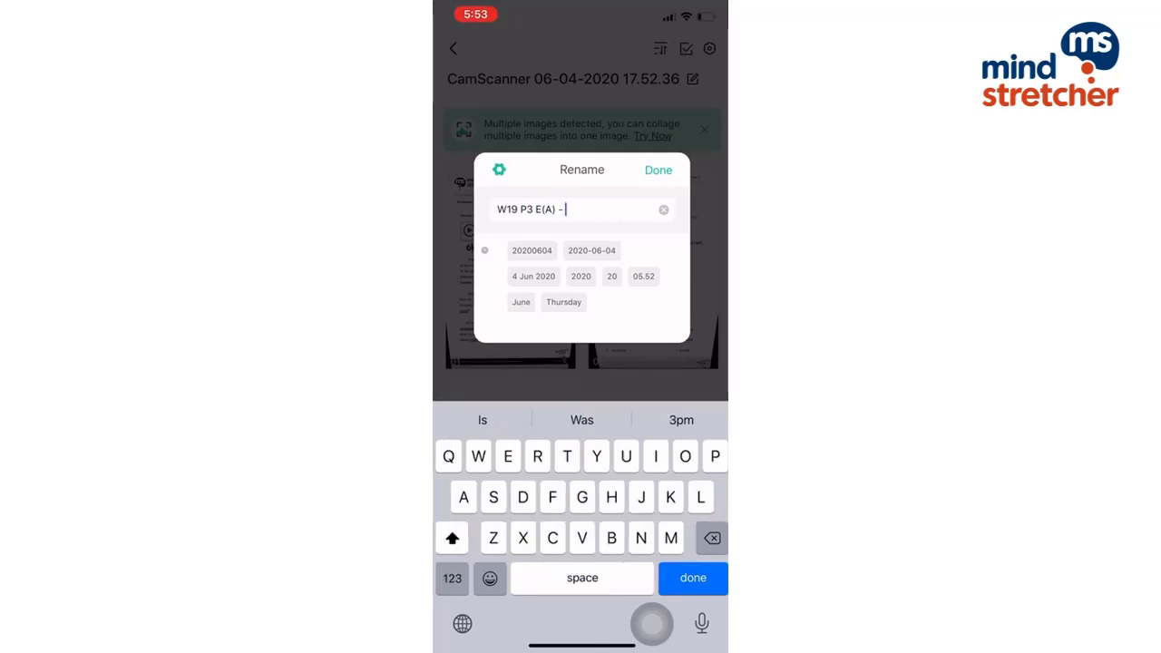
text(Rachel Soh)
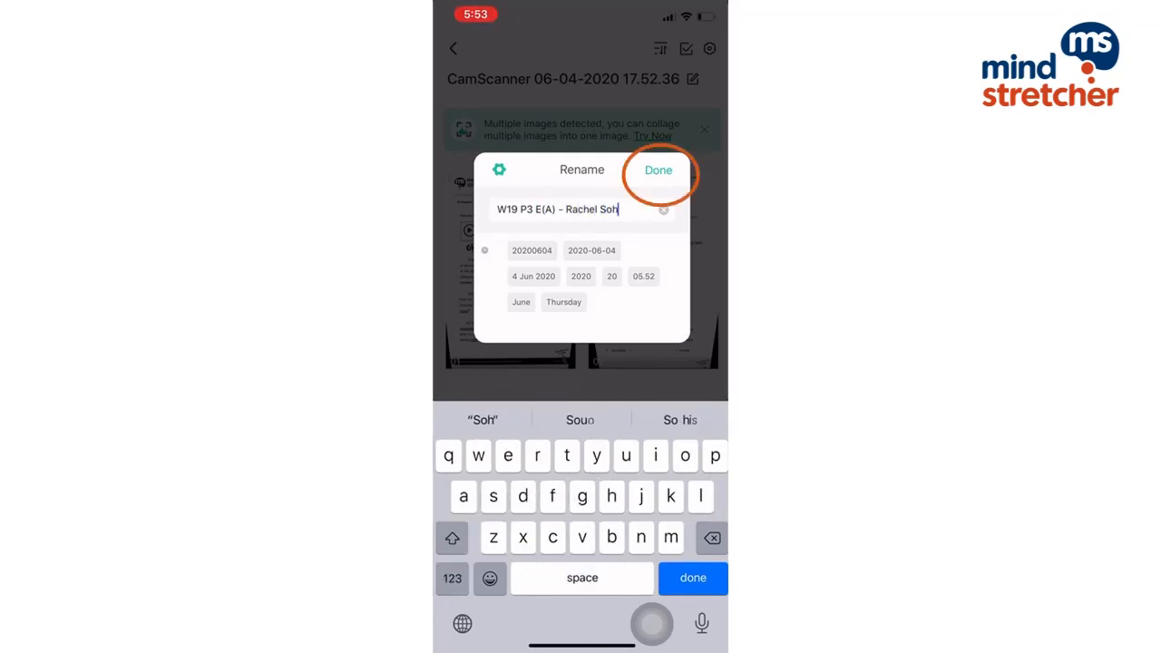
click(657, 170)
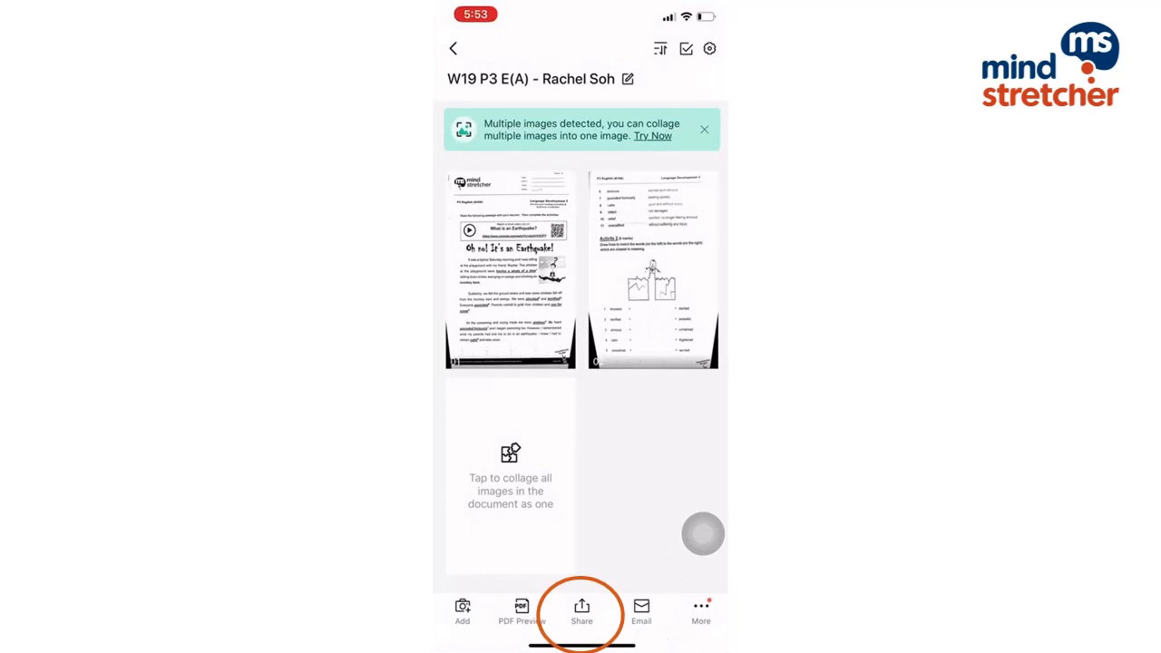
Share the document as a PDF and hand it to the system share sheet for saving to Files.
click(580, 613)
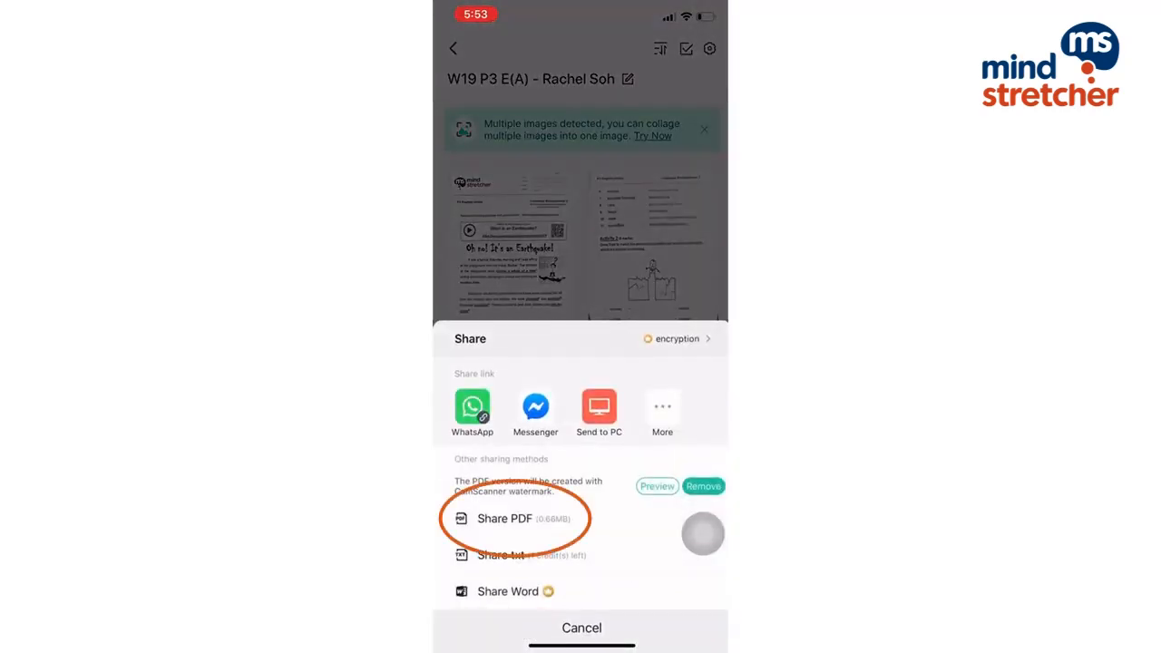
click(505, 519)
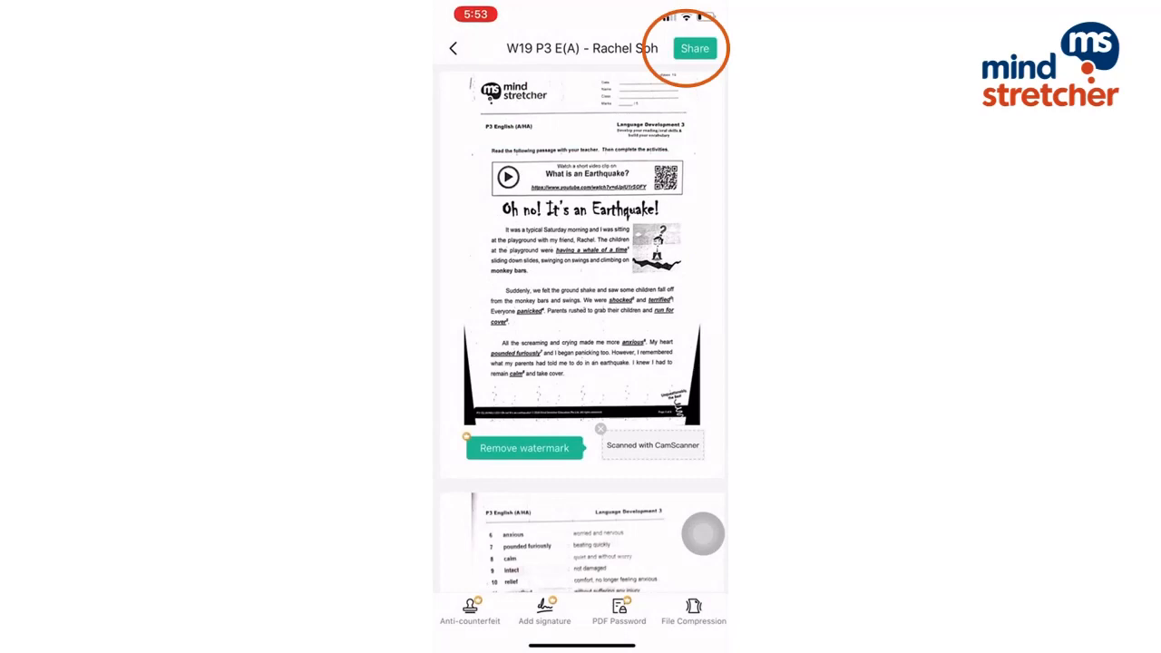
click(695, 47)
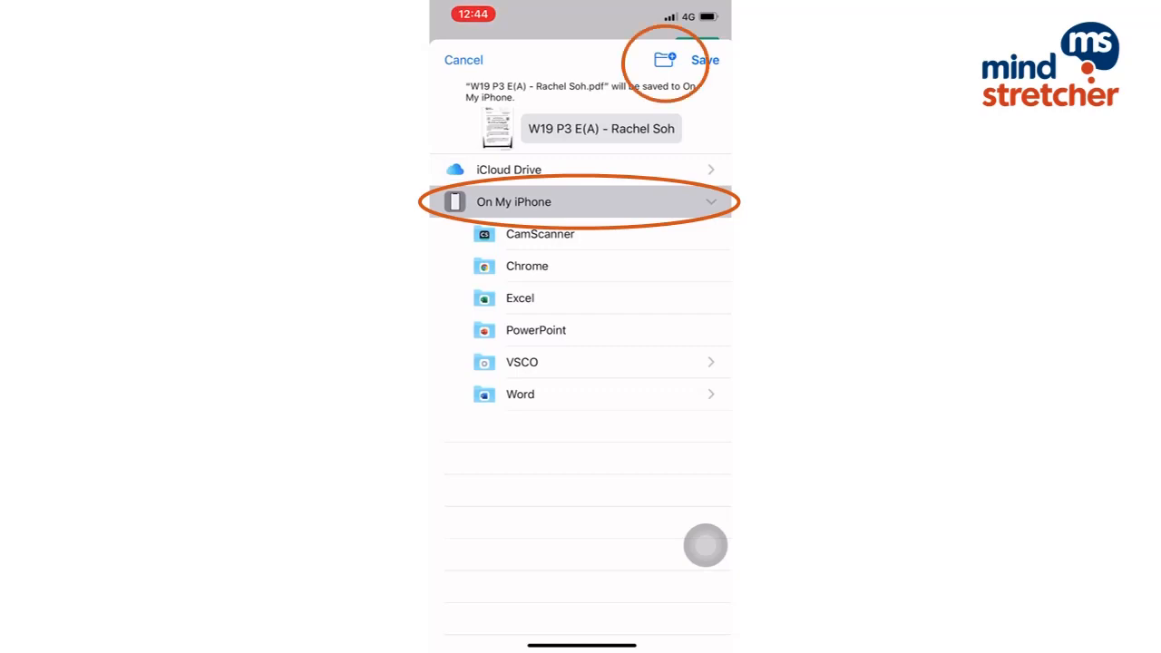
Create a Mind Stretcher Worksheets folder on the iPhone and save the PDF into it.
click(663, 59)
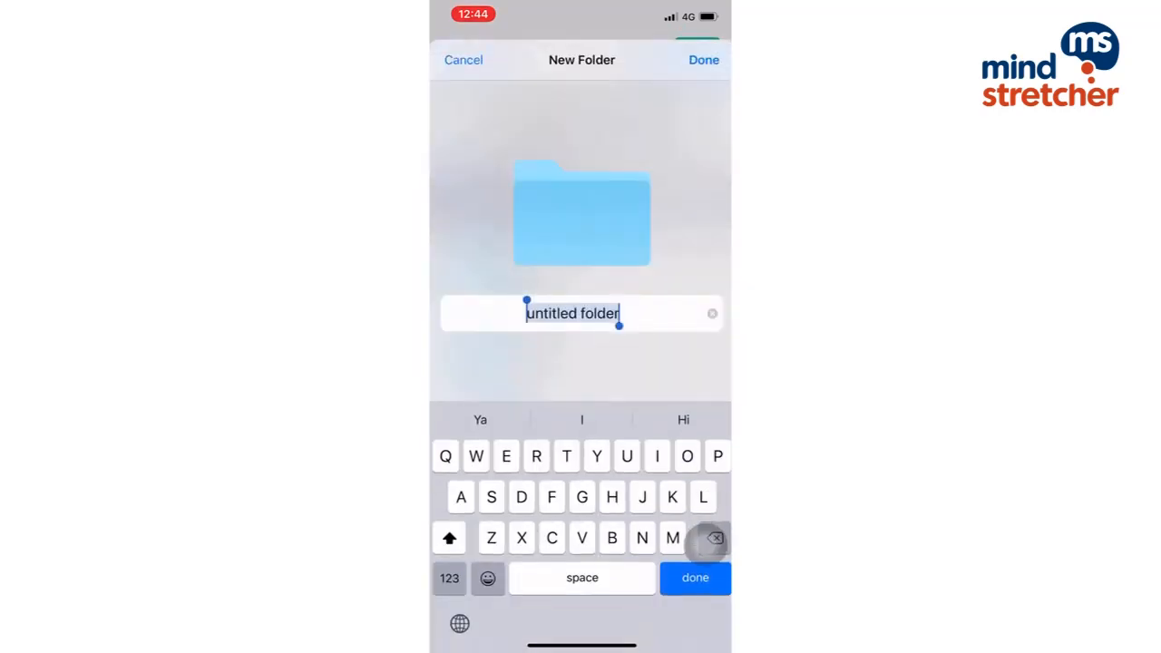
text(Mind Stretcher W)
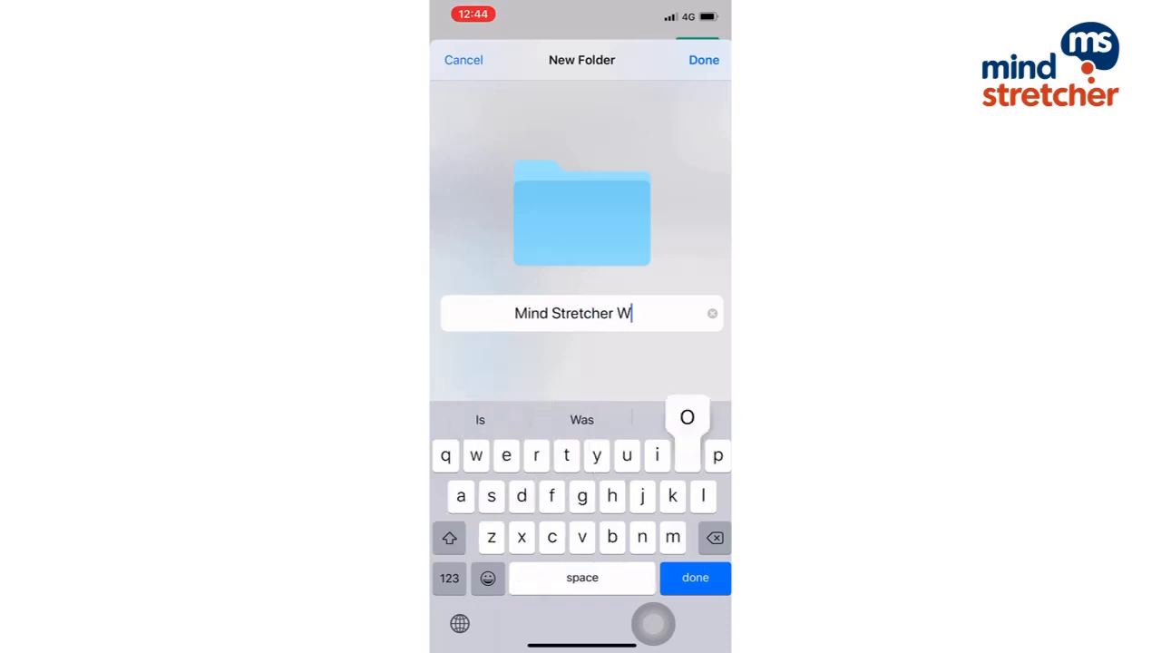
text(orksheets)
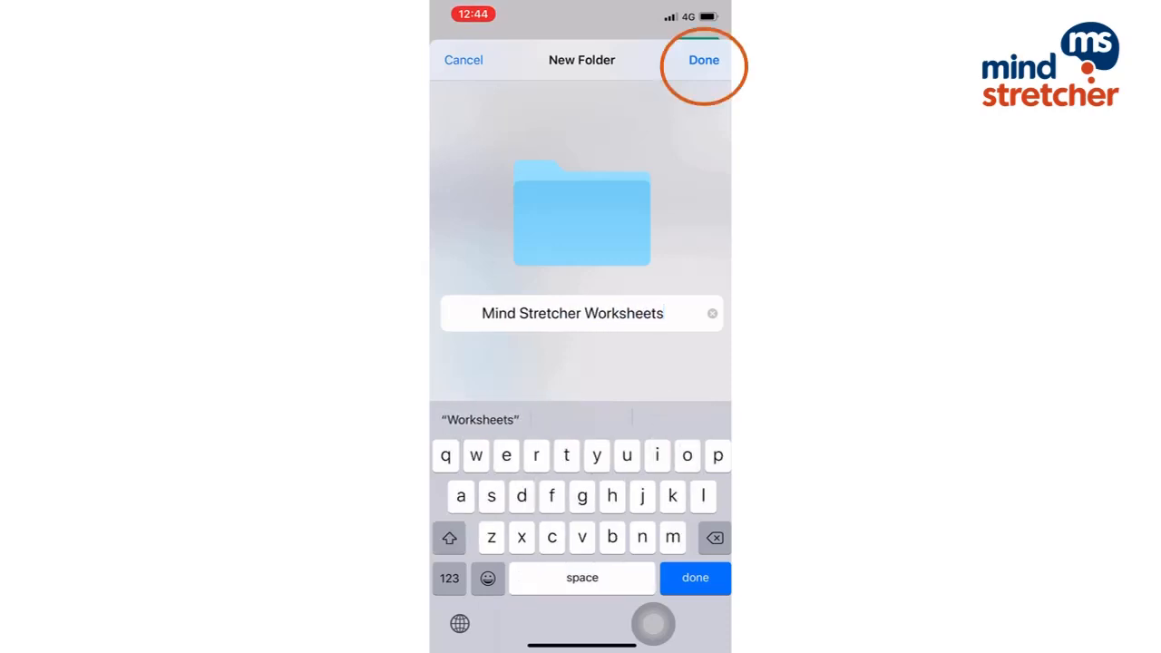
click(704, 60)
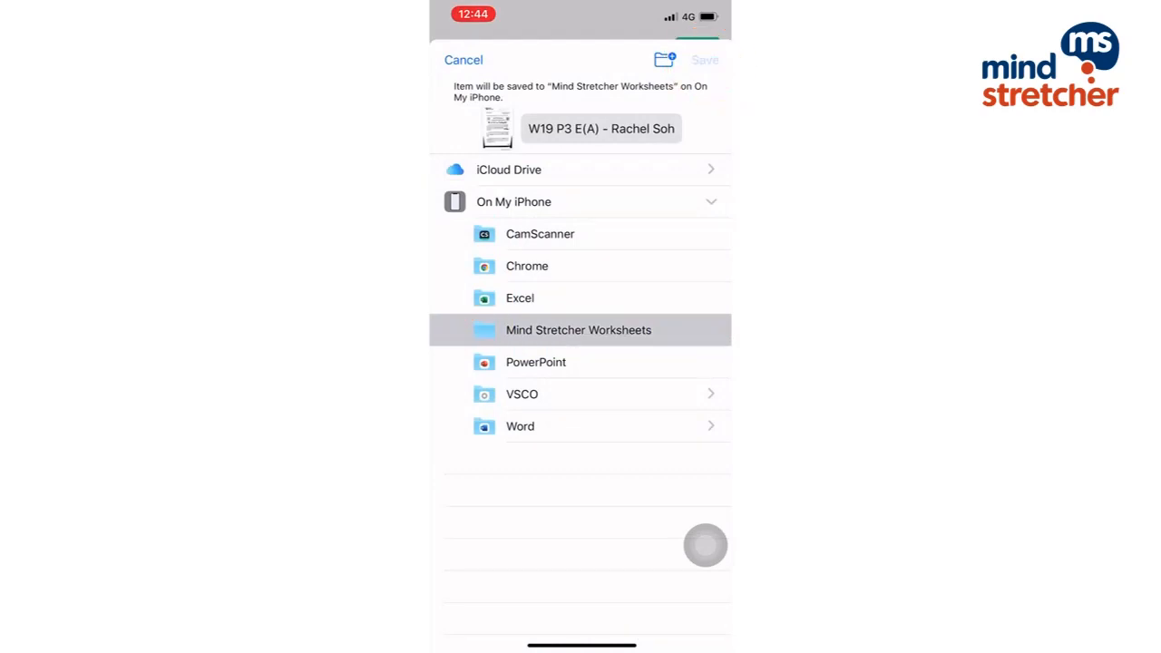
click(704, 58)
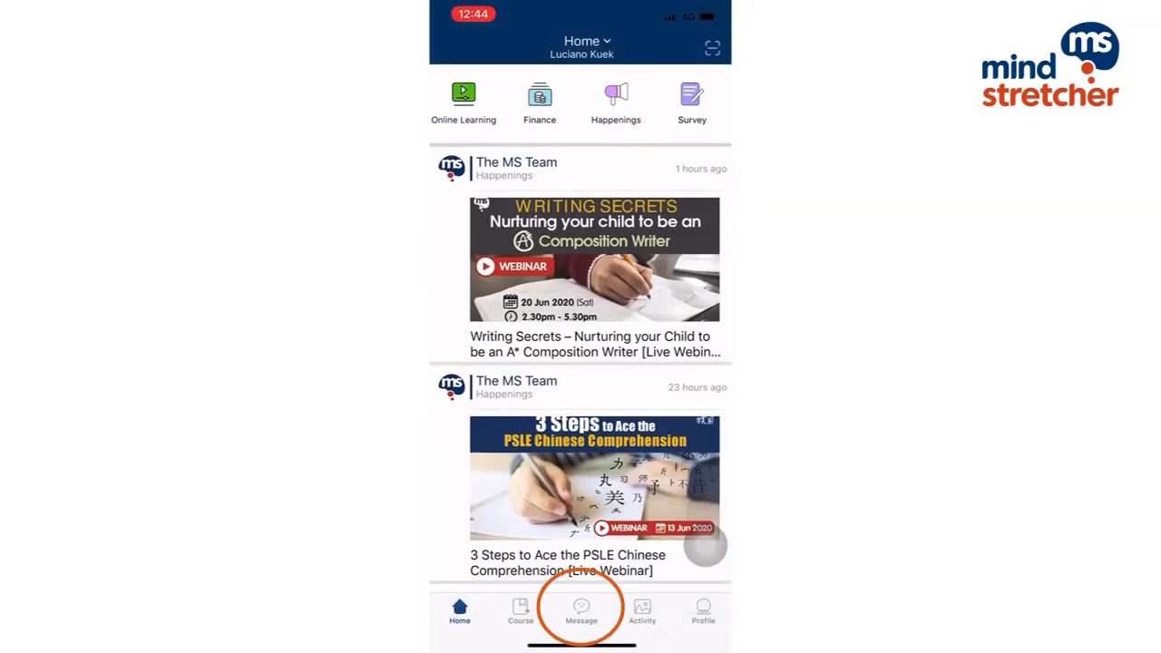
Go to Messages, enter the class conversation and start attaching a file.
click(581, 613)
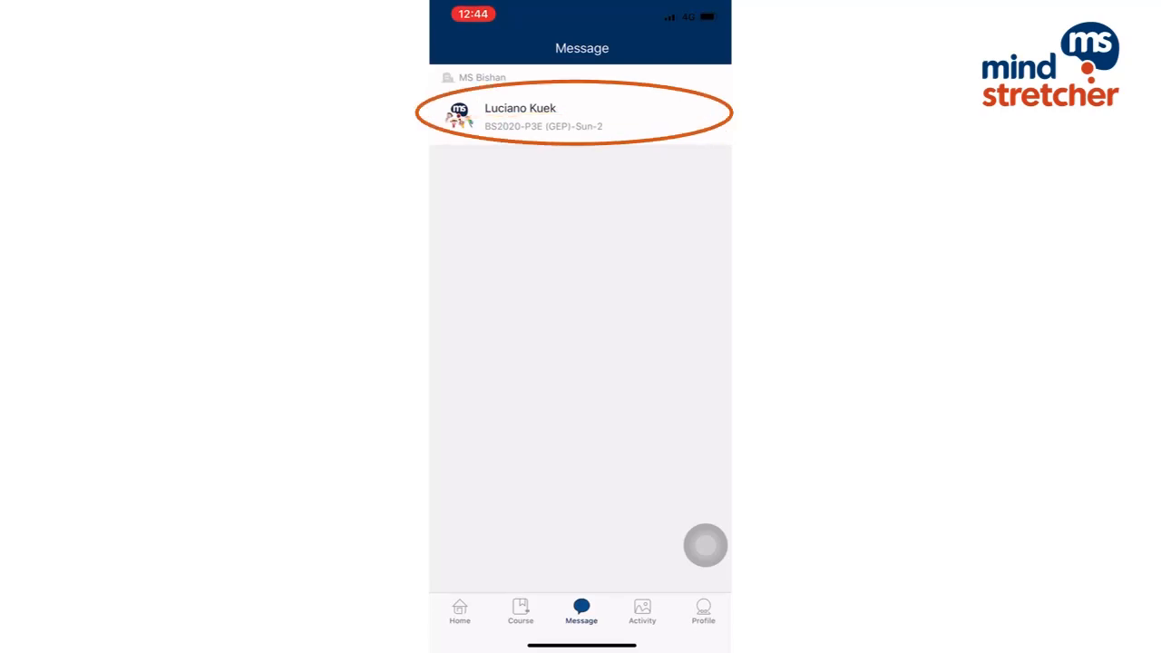
click(580, 113)
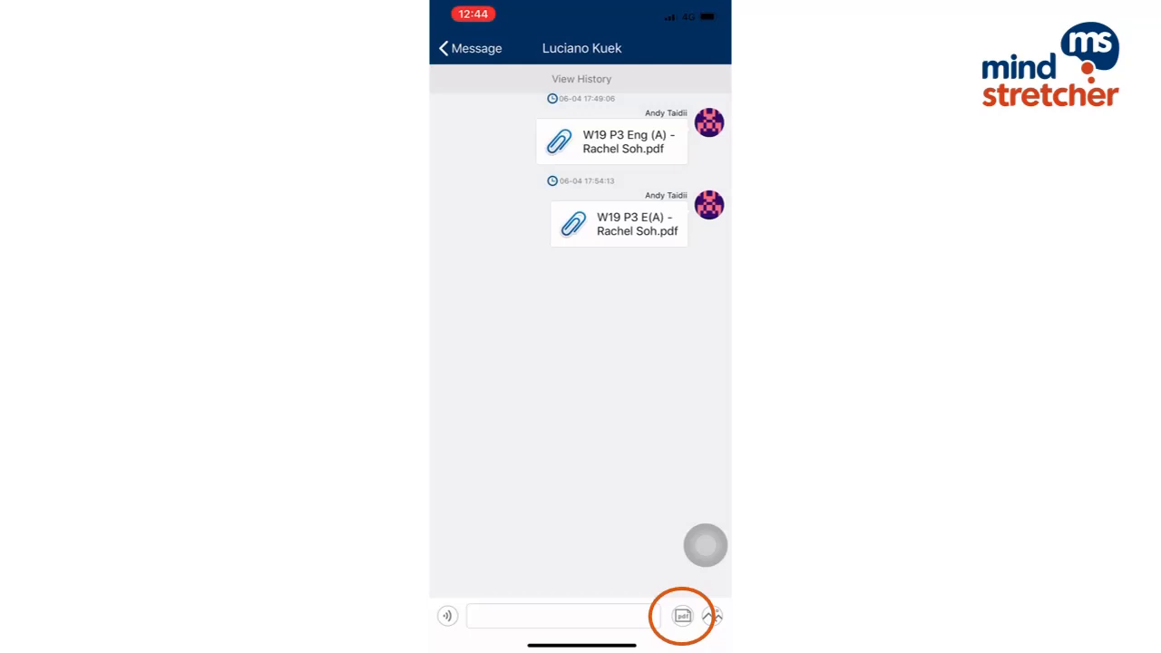
click(682, 617)
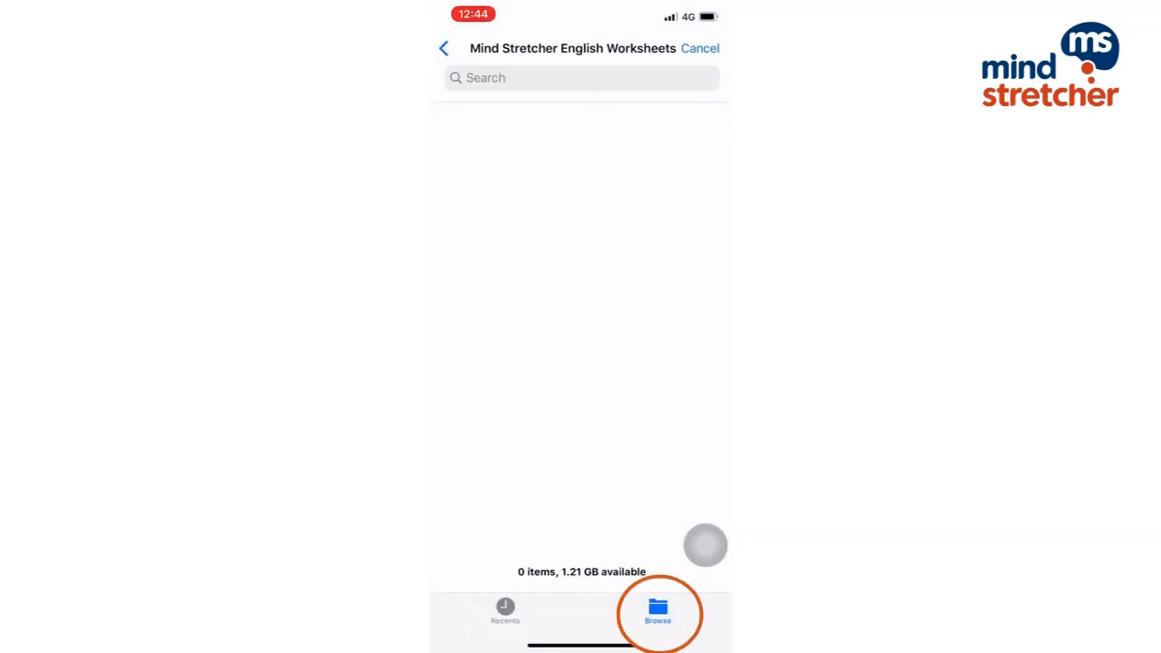
Browse to On My iPhone > Mind Stretcher Worksheets in the file picker.
click(443, 48)
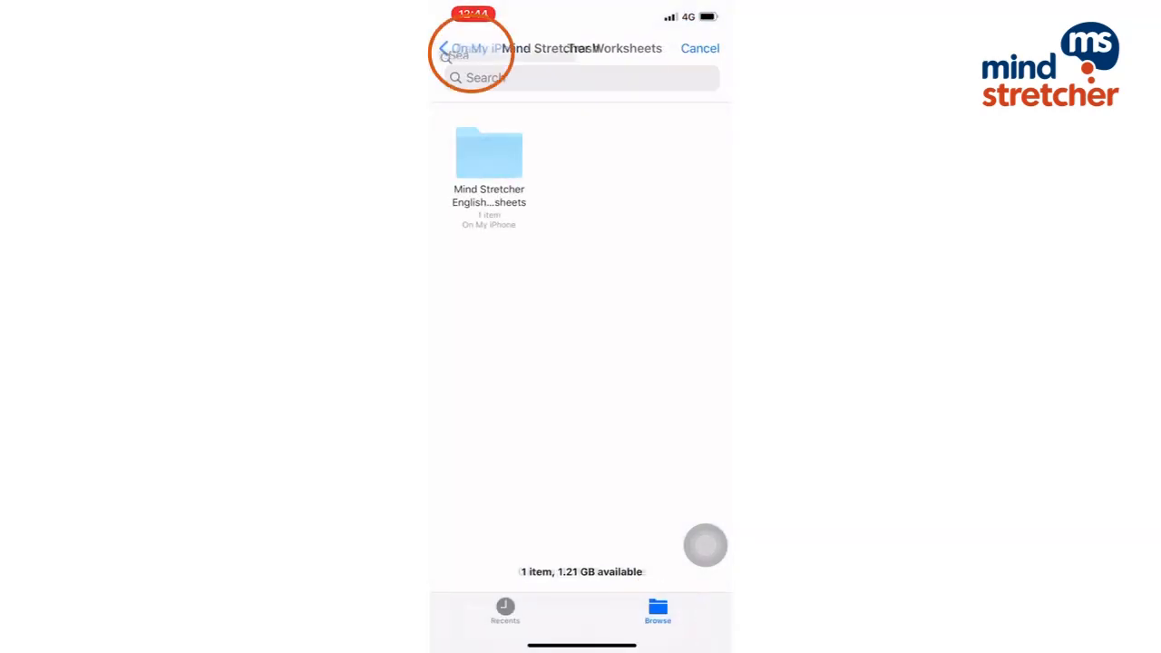
click(444, 47)
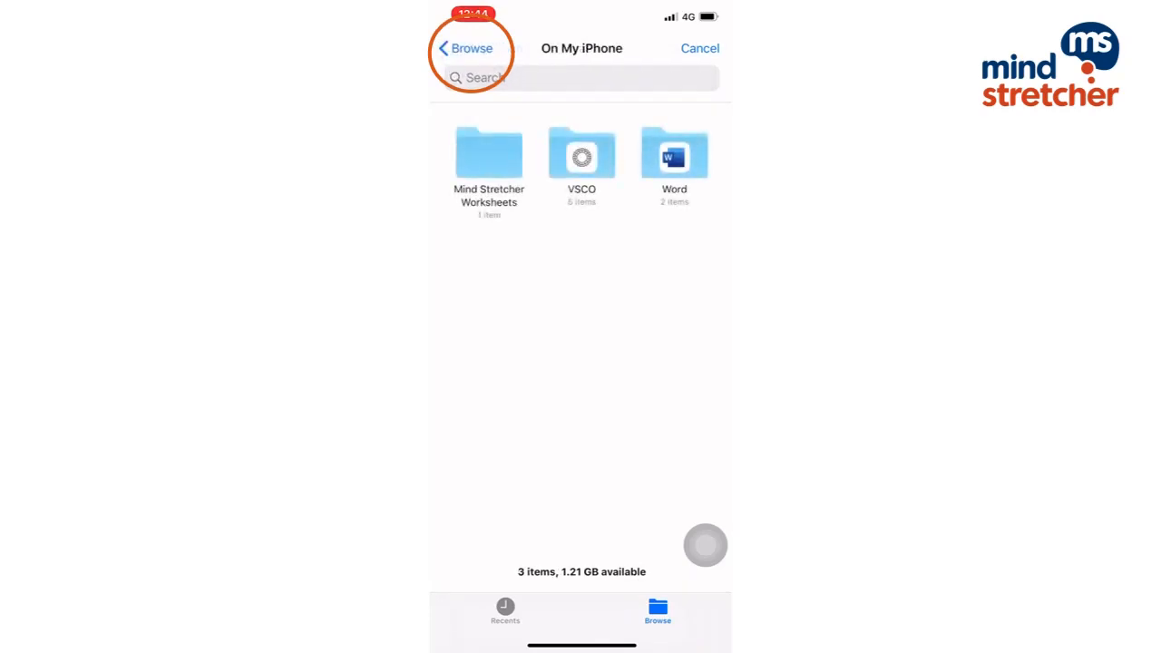
click(464, 47)
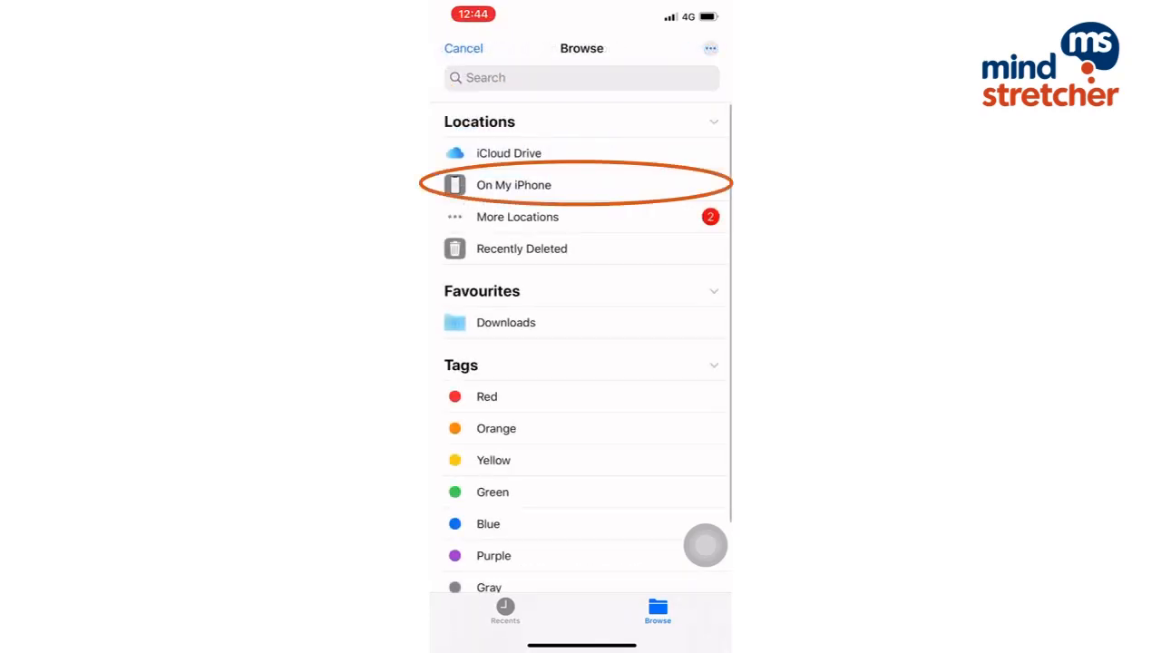
click(514, 185)
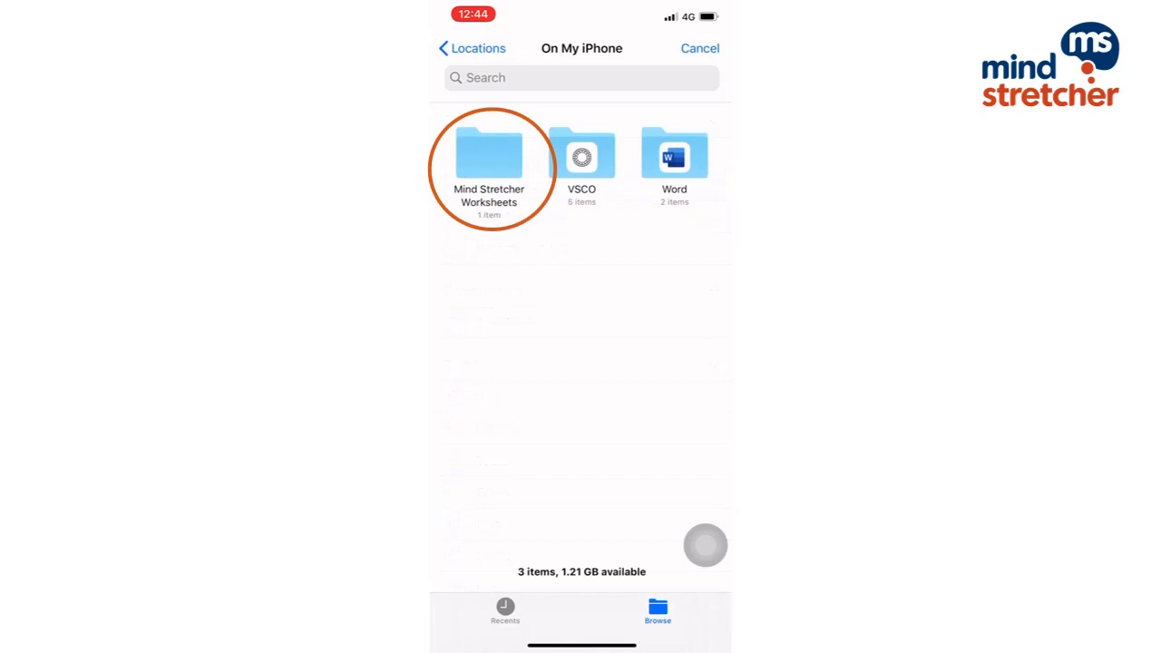
click(490, 154)
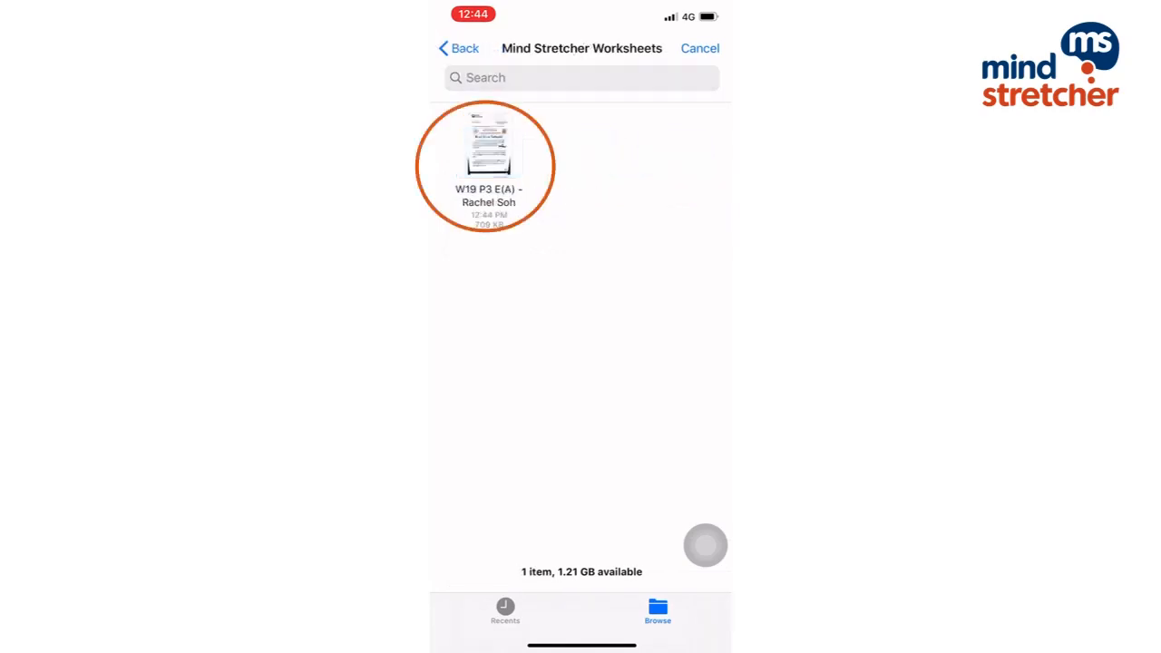
Select the W19 P3 E(A) worksheet PDF and send it into the chat.
click(488, 149)
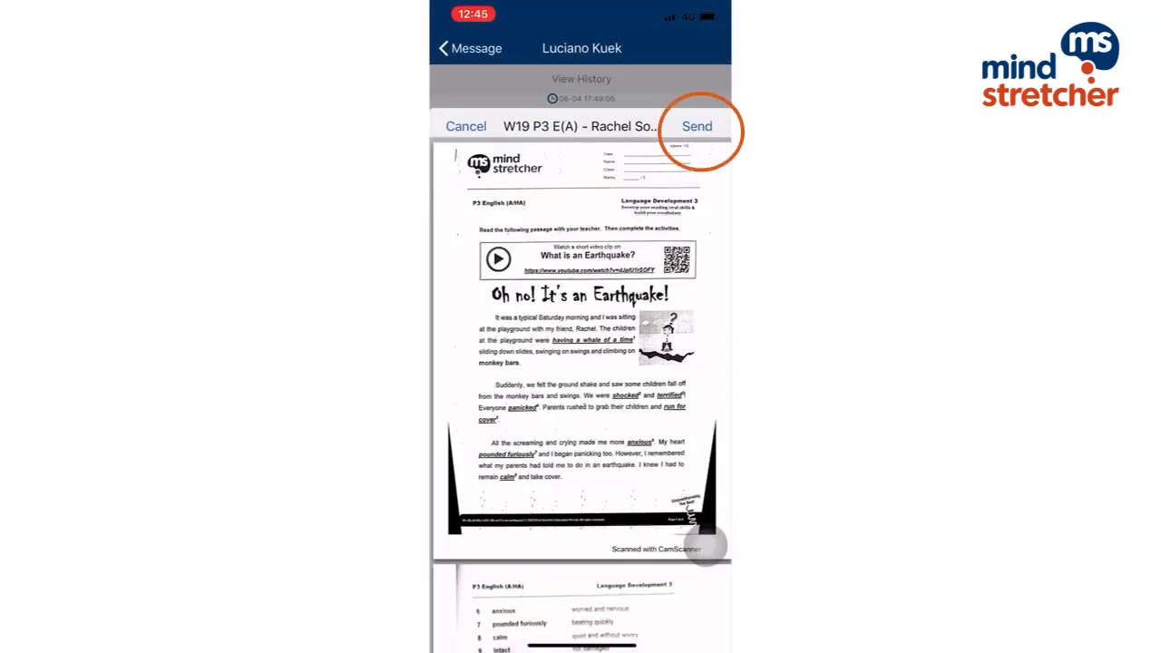
click(697, 127)
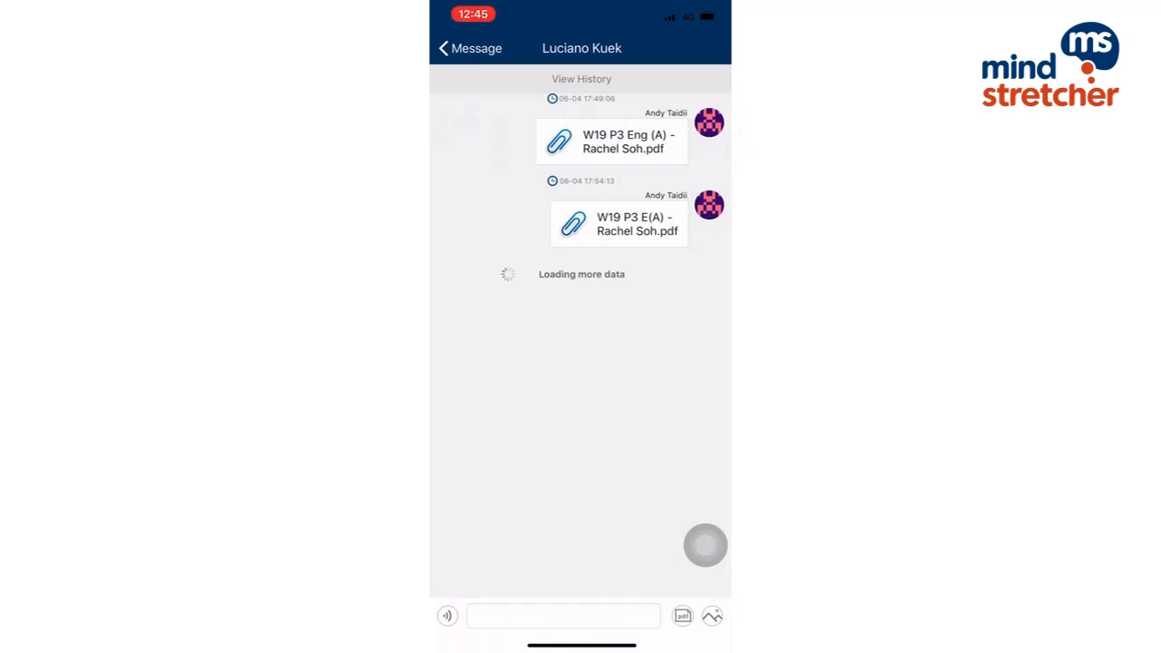